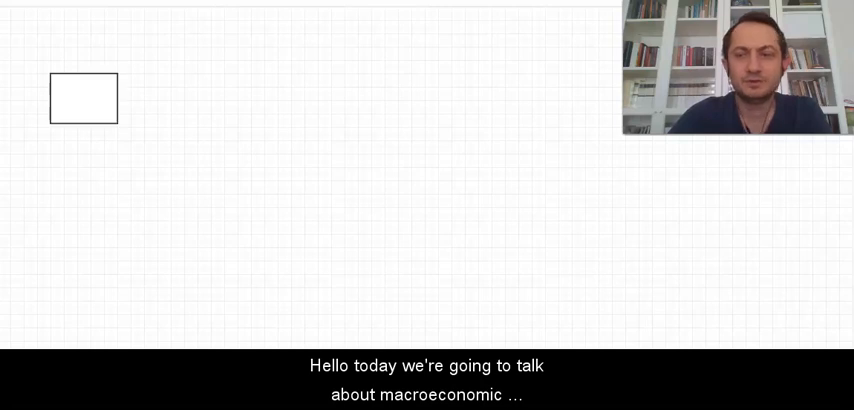
{"action": "type", "text": "1929 Great Economic Crisis"}
{"action": "type", "text": "1939-1945 Second World War"}
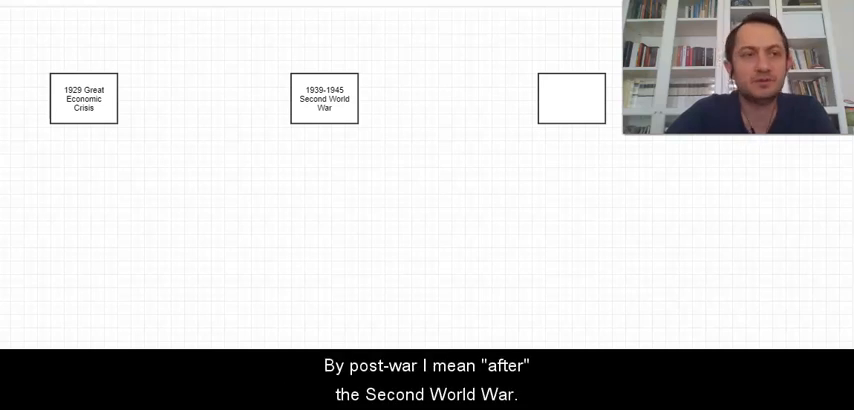
{"action": "type", "text": "1973 Oil Crisis"}
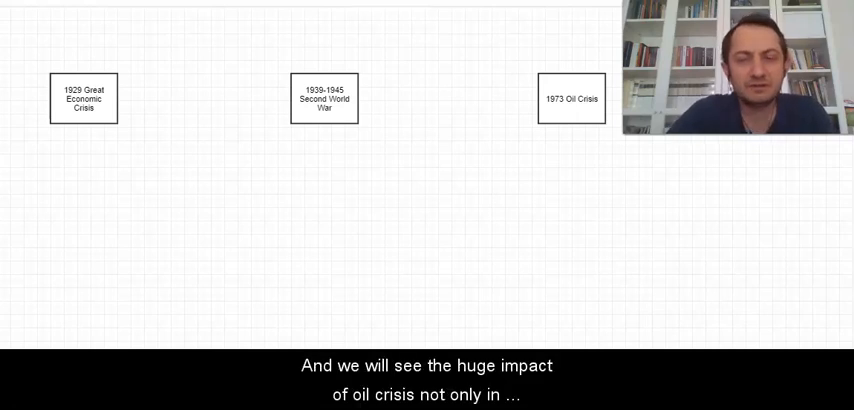